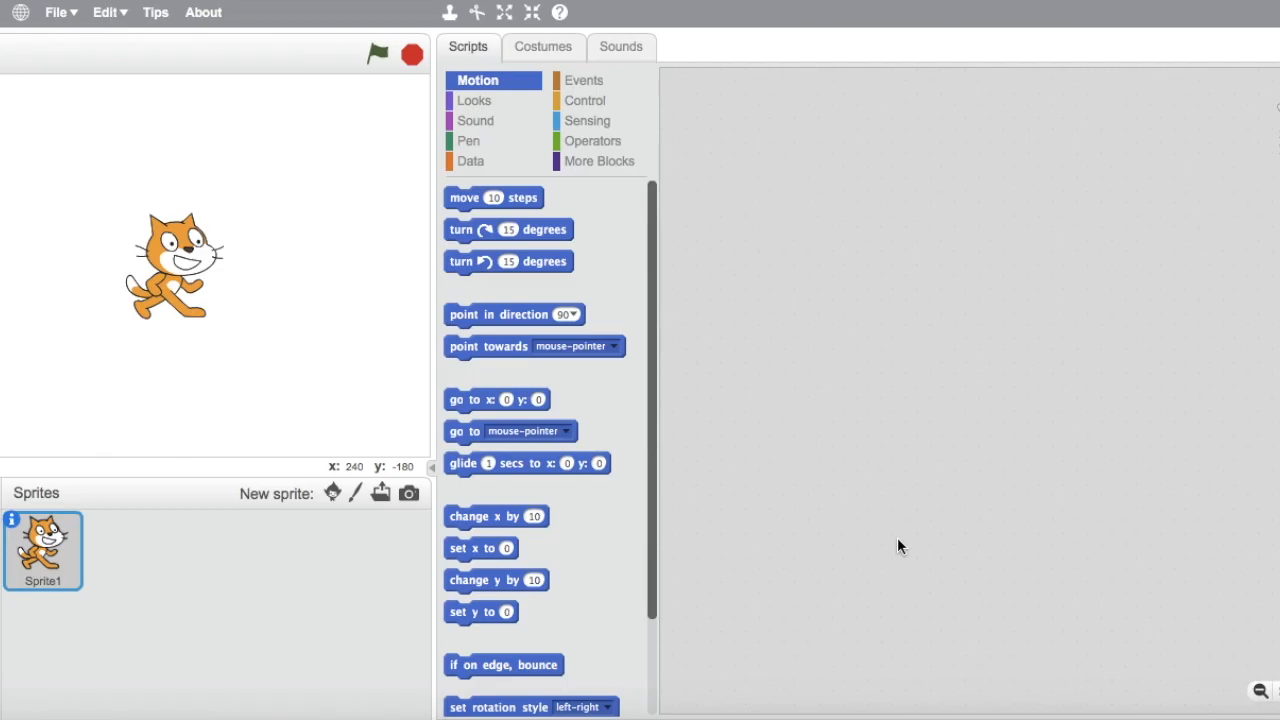
- Remove the cat costume and create the 'shapes' and 'sides' variables
{"action": "left_click", "coordinate": [471, 161]}
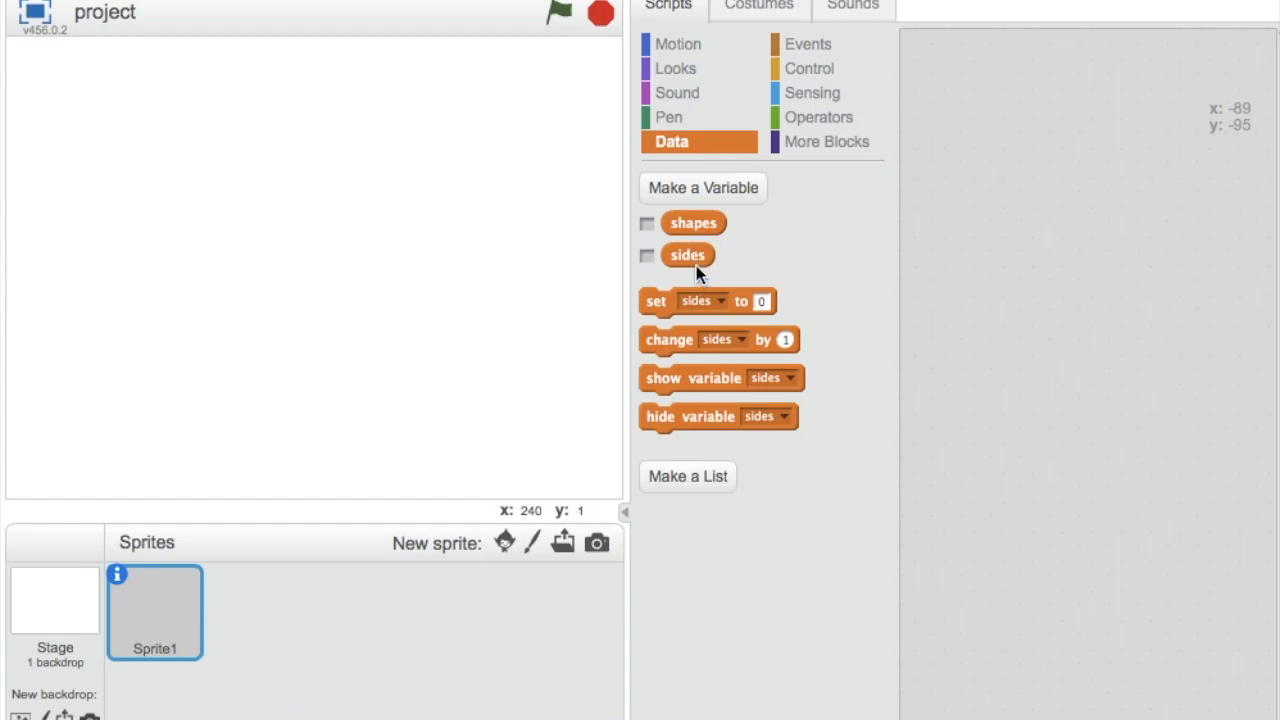
{"action": "mouse_move", "coordinate": [715, 268]}
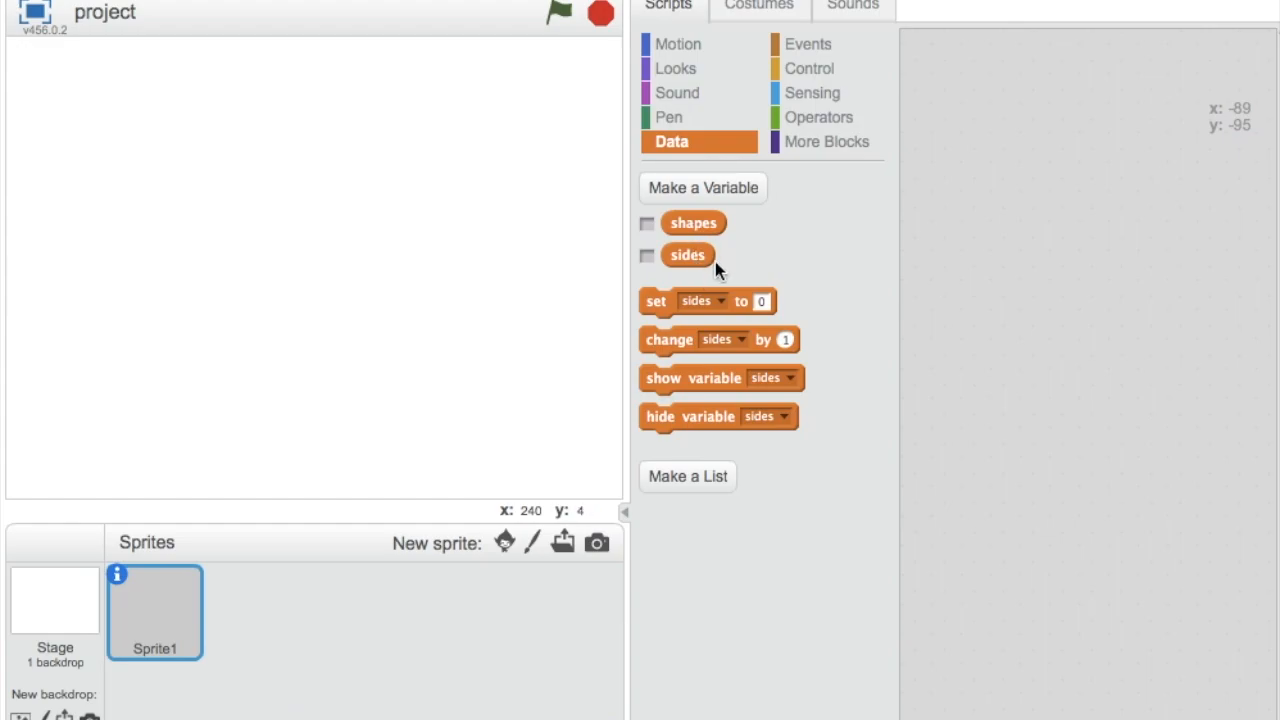
- Show 'shapes' and 'sides' on the stage and turn both readouts into sliders
{"action": "left_click", "coordinate": [646, 223]}
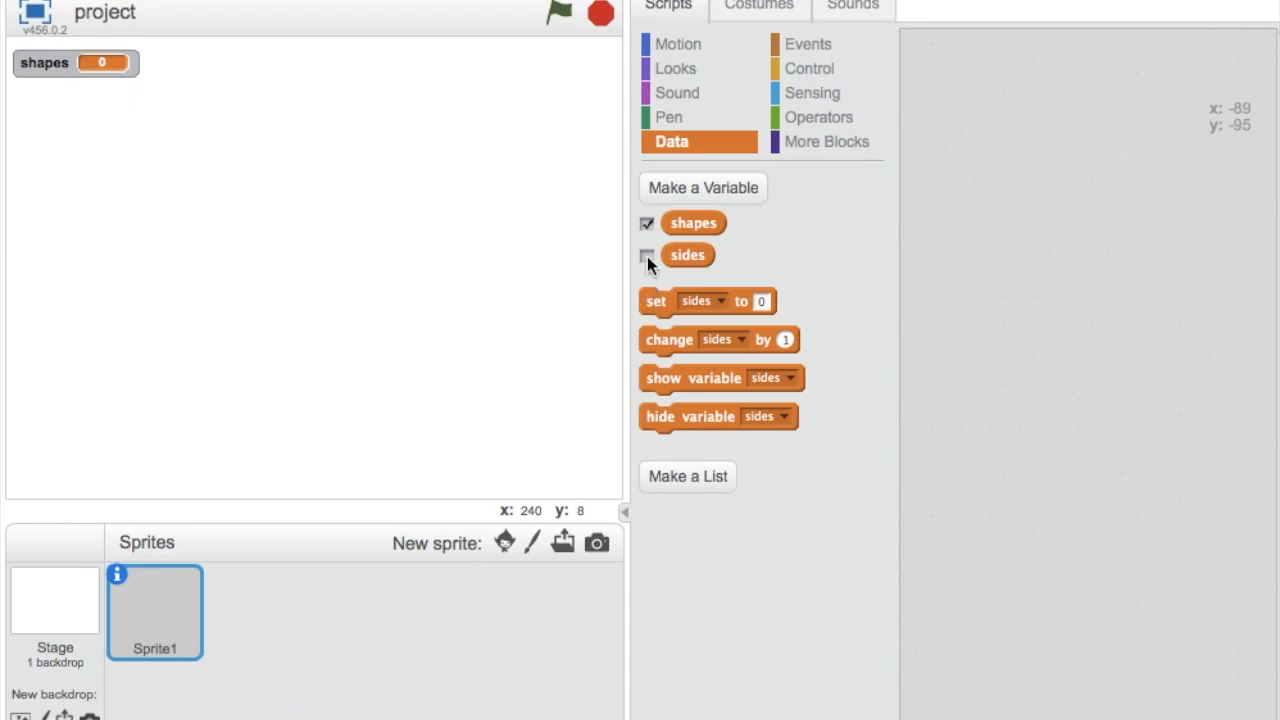
{"action": "left_click", "coordinate": [646, 255]}
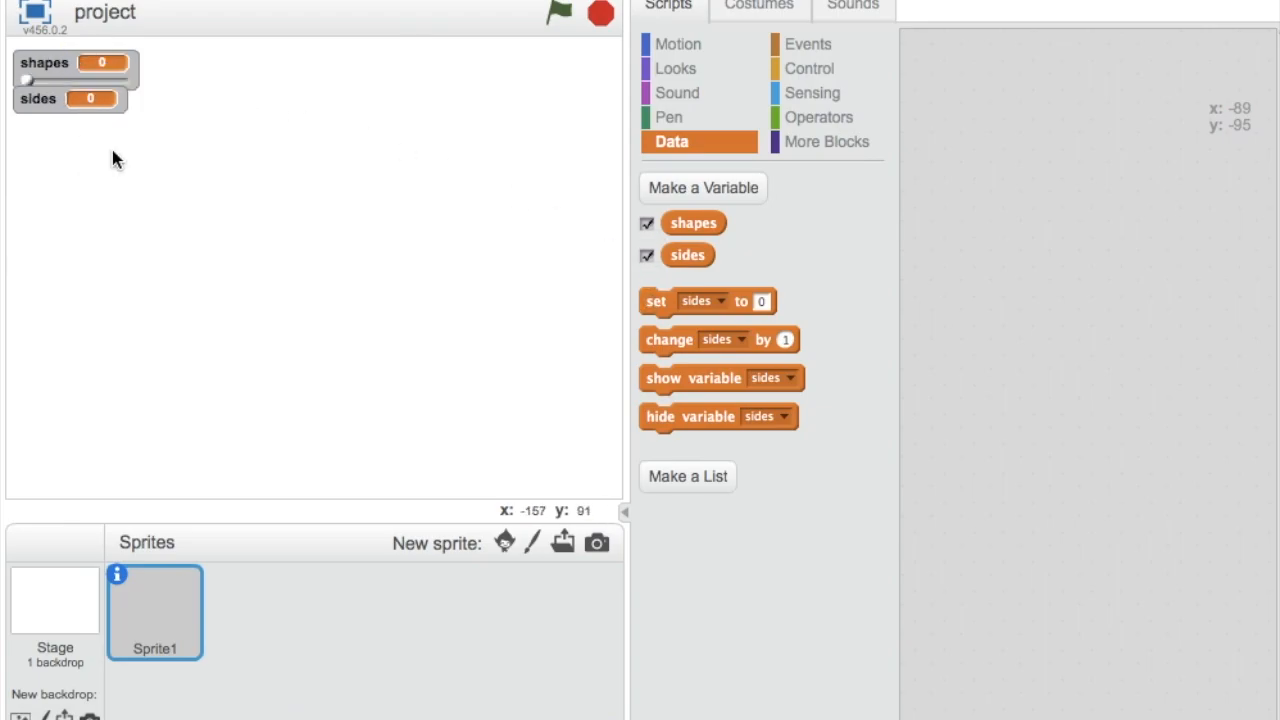
{"action": "right_click", "coordinate": [44, 62]}
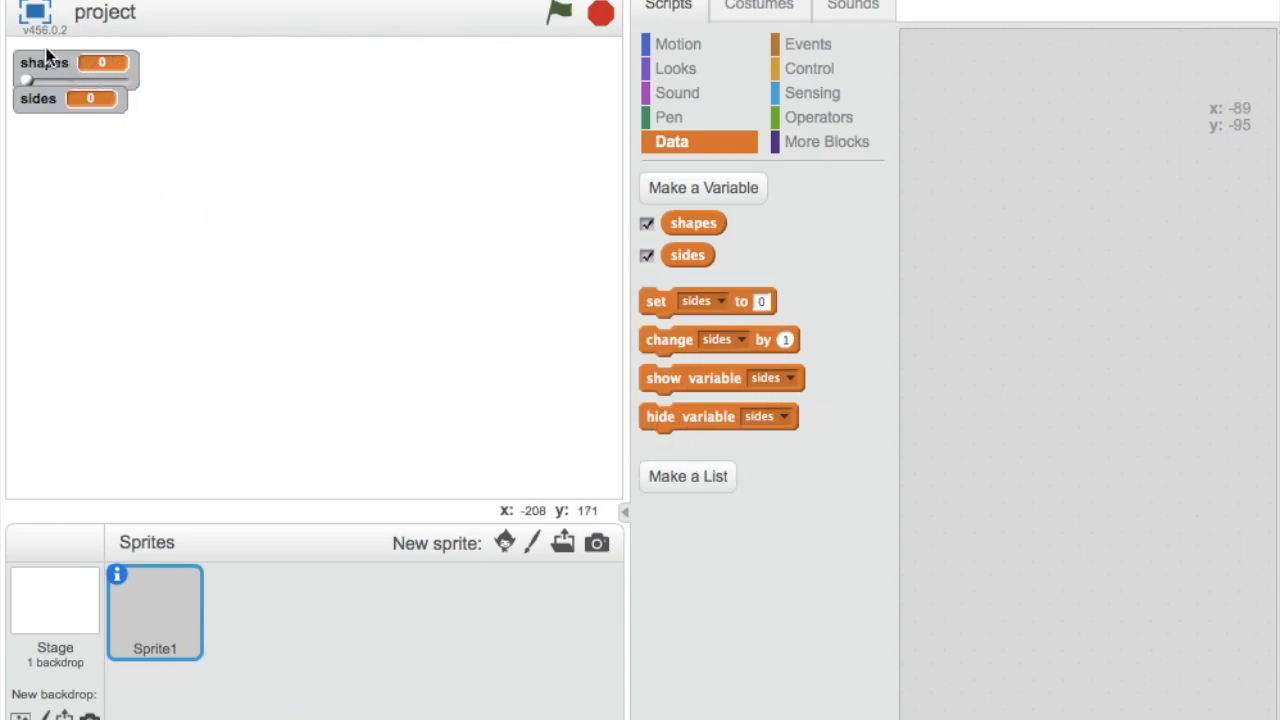
{"action": "right_click", "coordinate": [67, 98]}
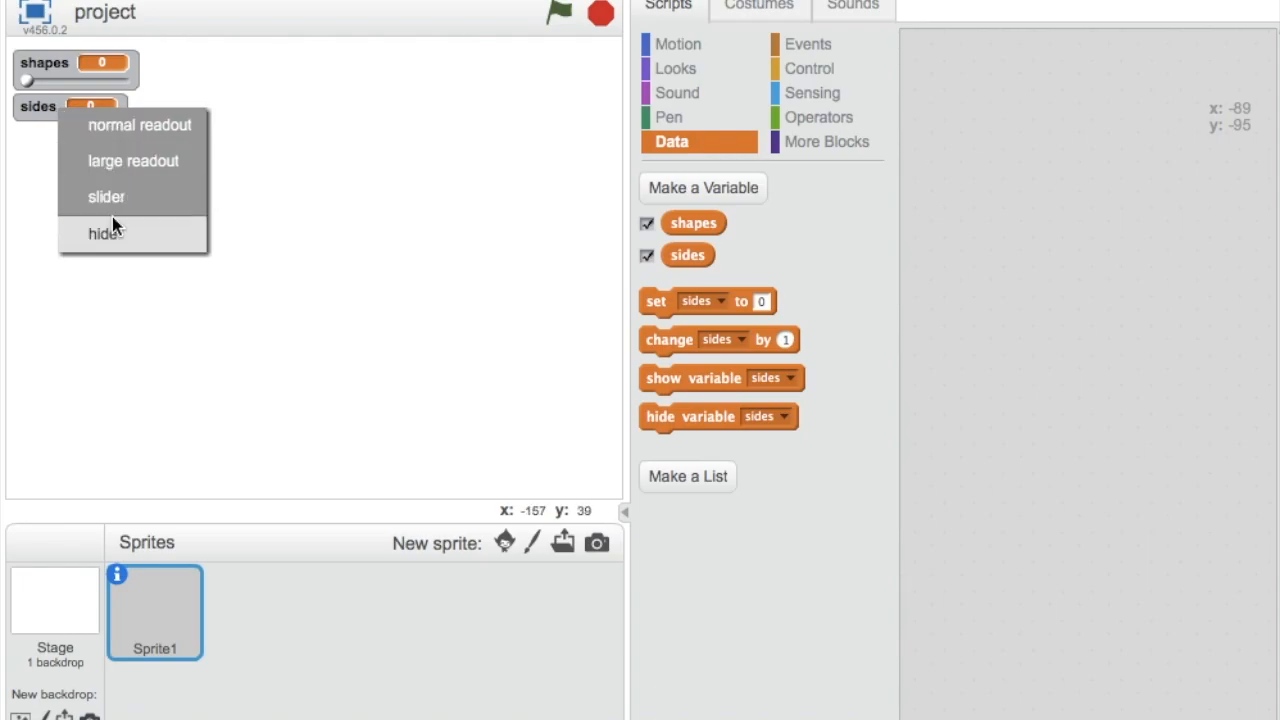
{"action": "left_click", "coordinate": [133, 160]}
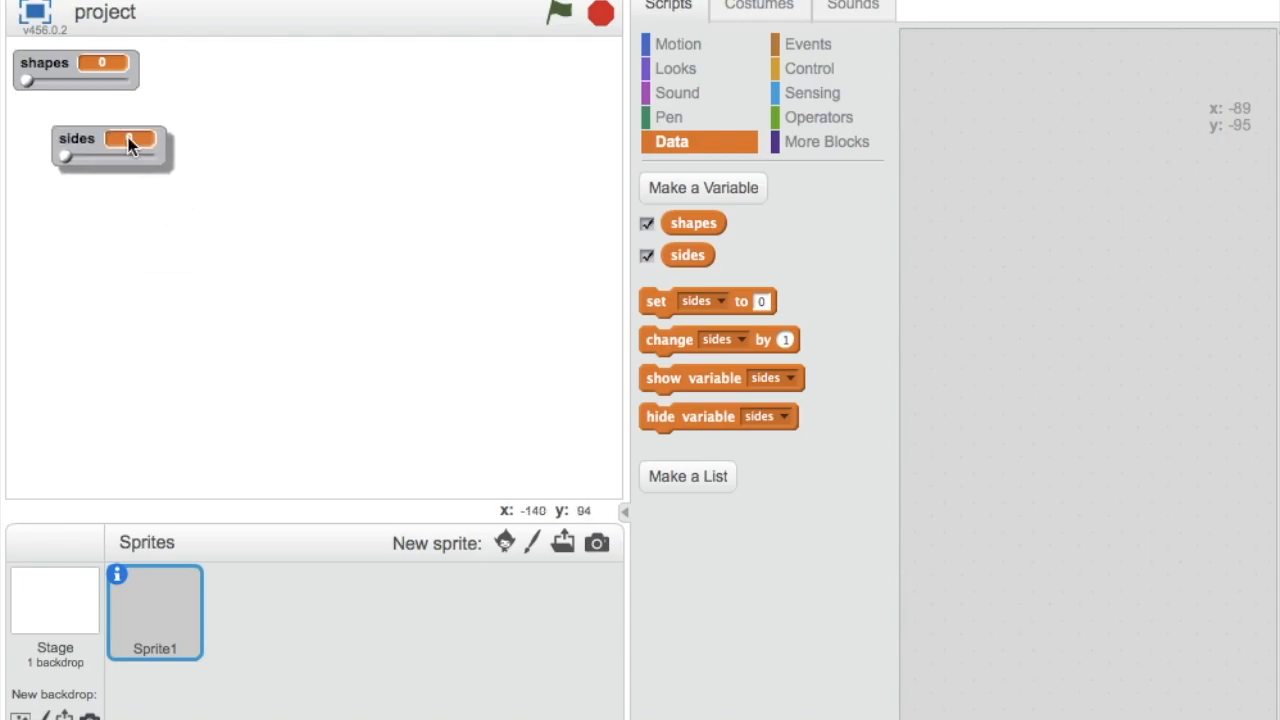
{"action": "right_click", "coordinate": [110, 140]}
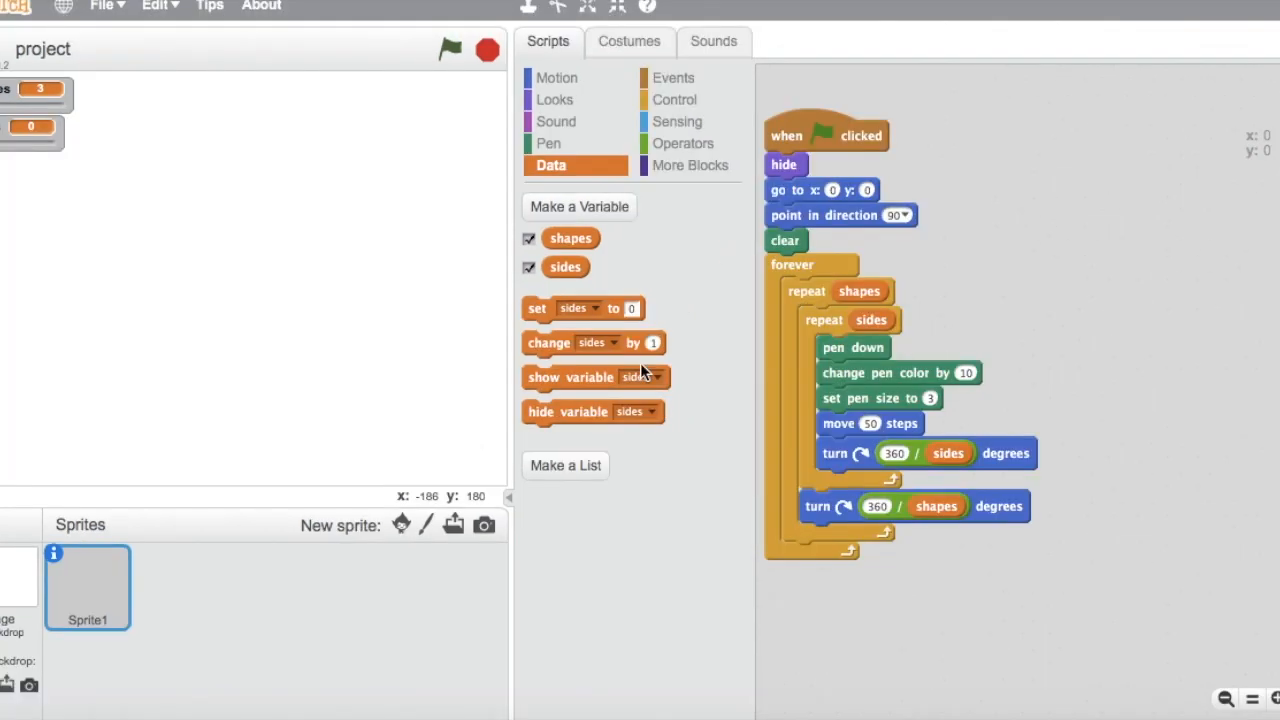
{"action": "mouse_move", "coordinate": [917, 218]}
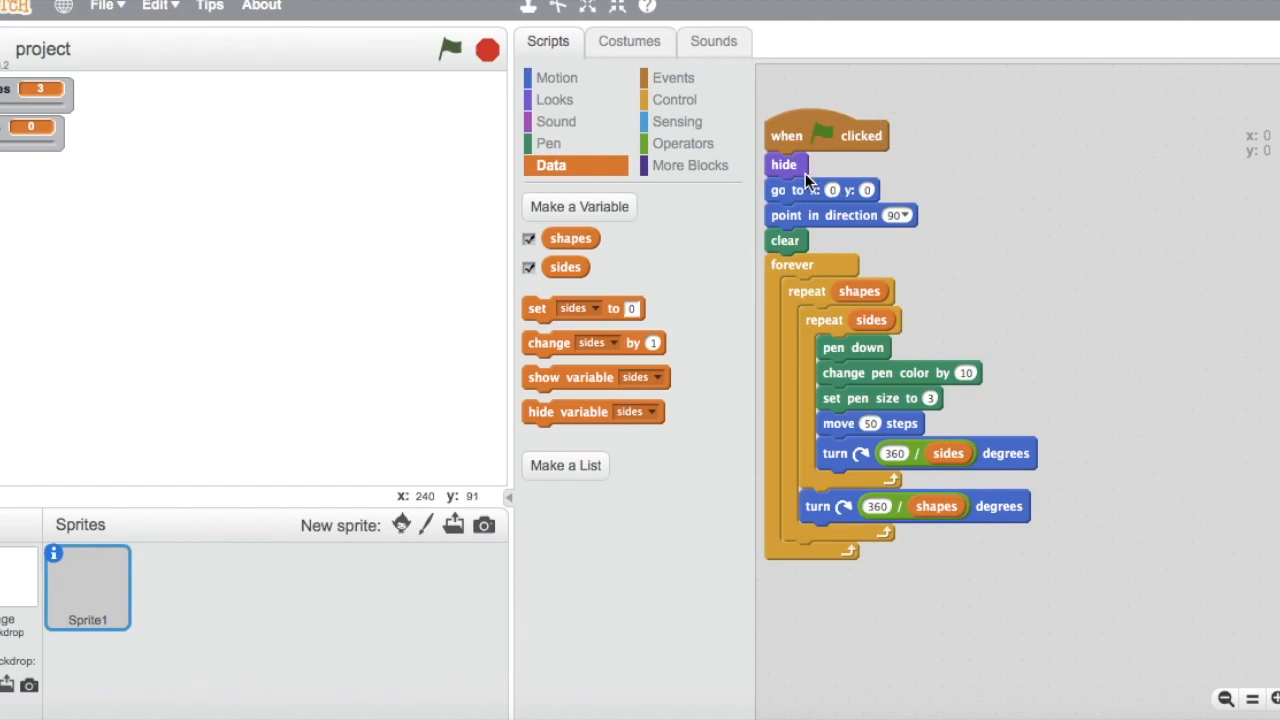
{"action": "mouse_move", "coordinate": [848, 190]}
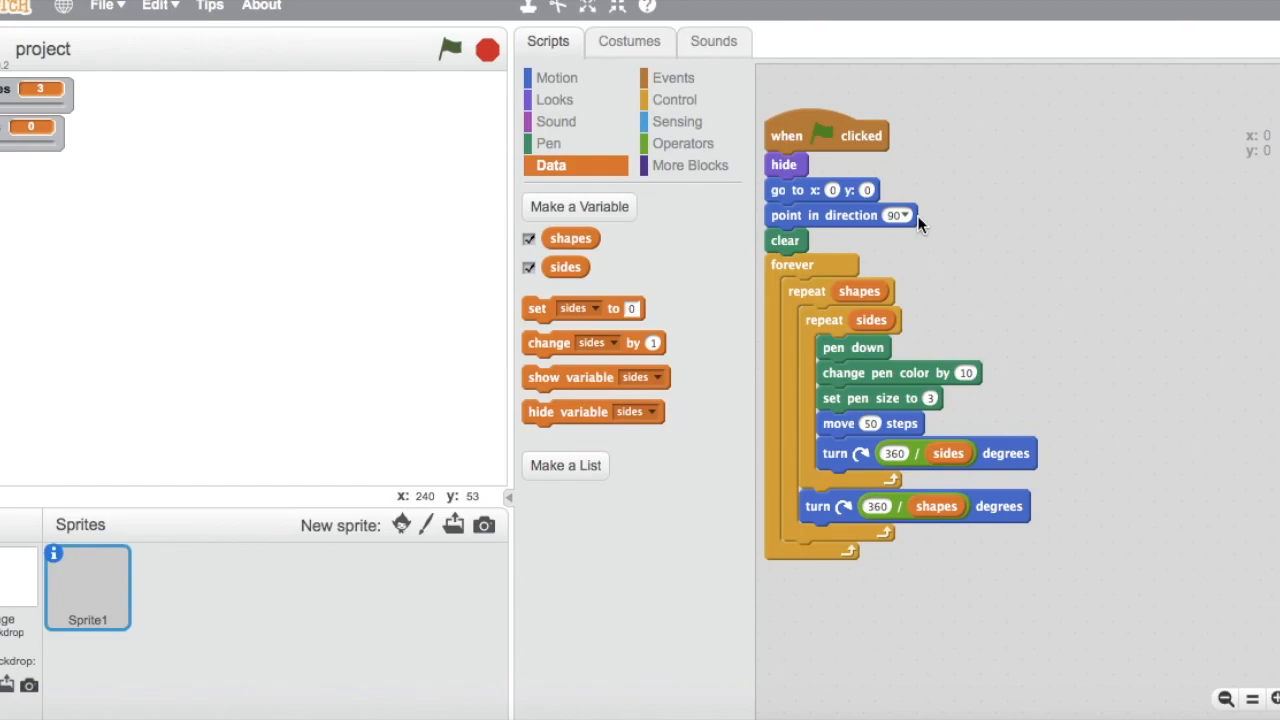
{"action": "left_click", "coordinate": [898, 215]}
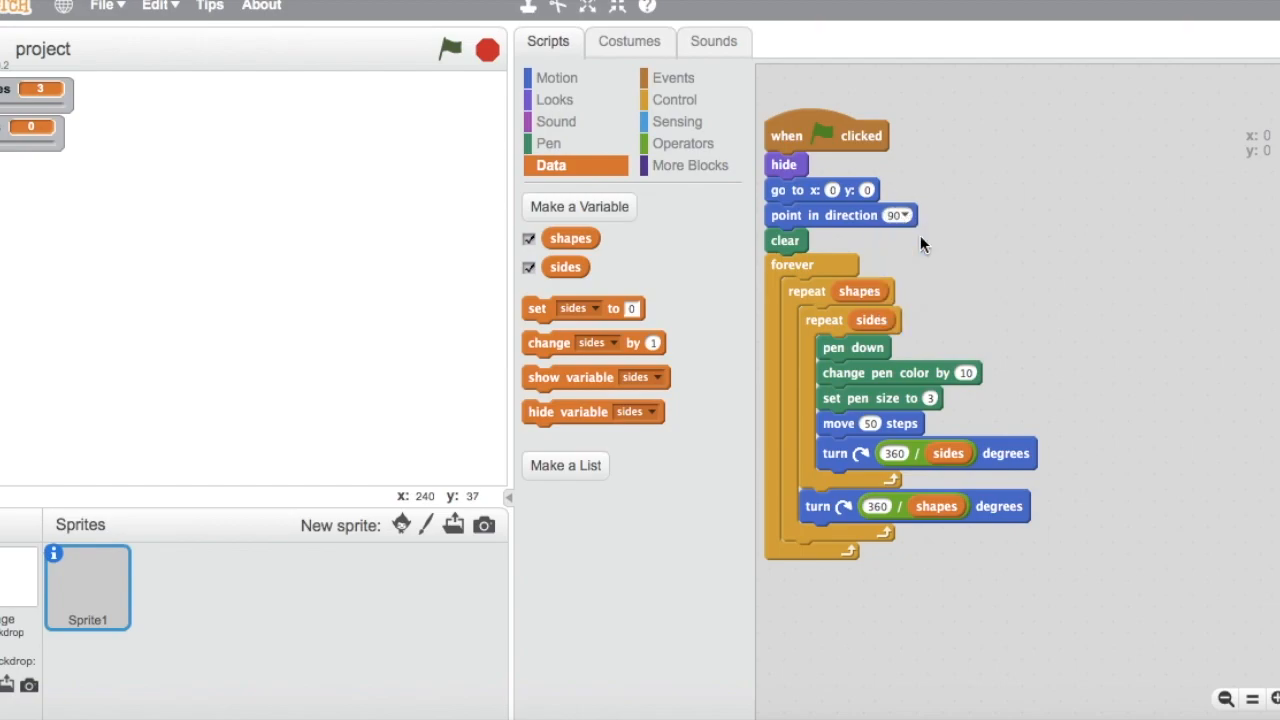
{"action": "mouse_move", "coordinate": [840, 240]}
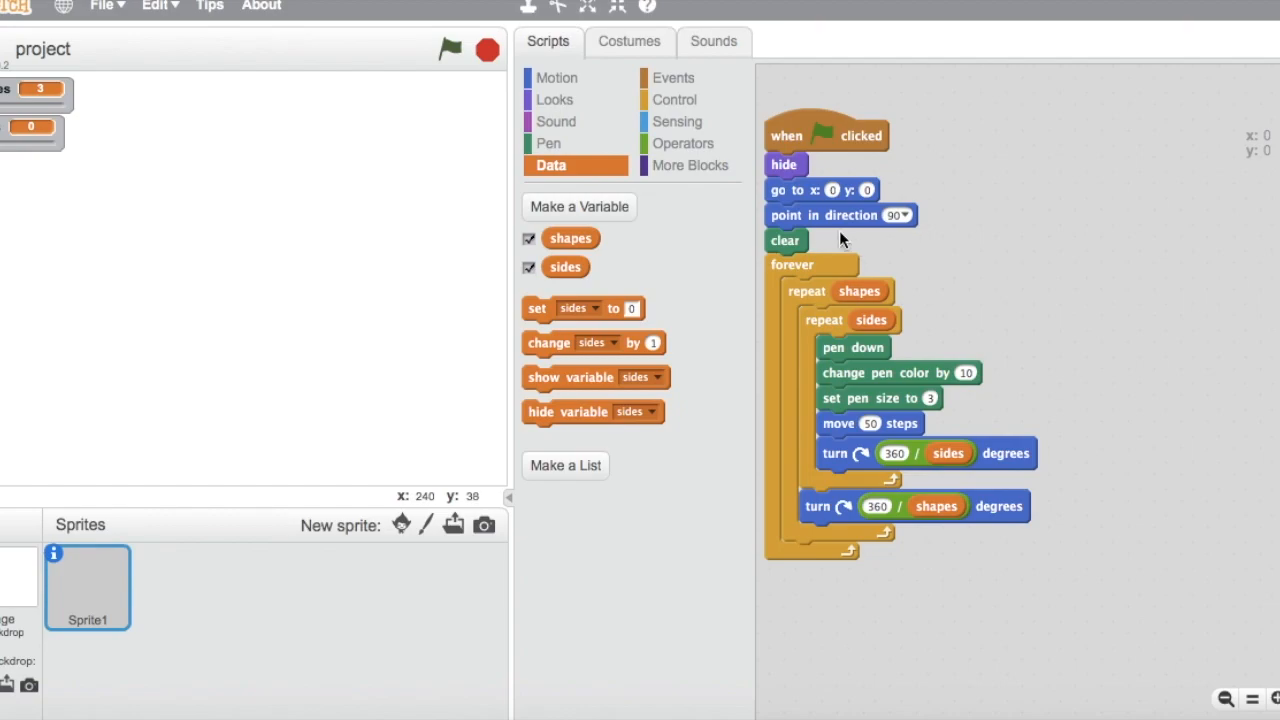
{"action": "mouse_move", "coordinate": [549, 143]}
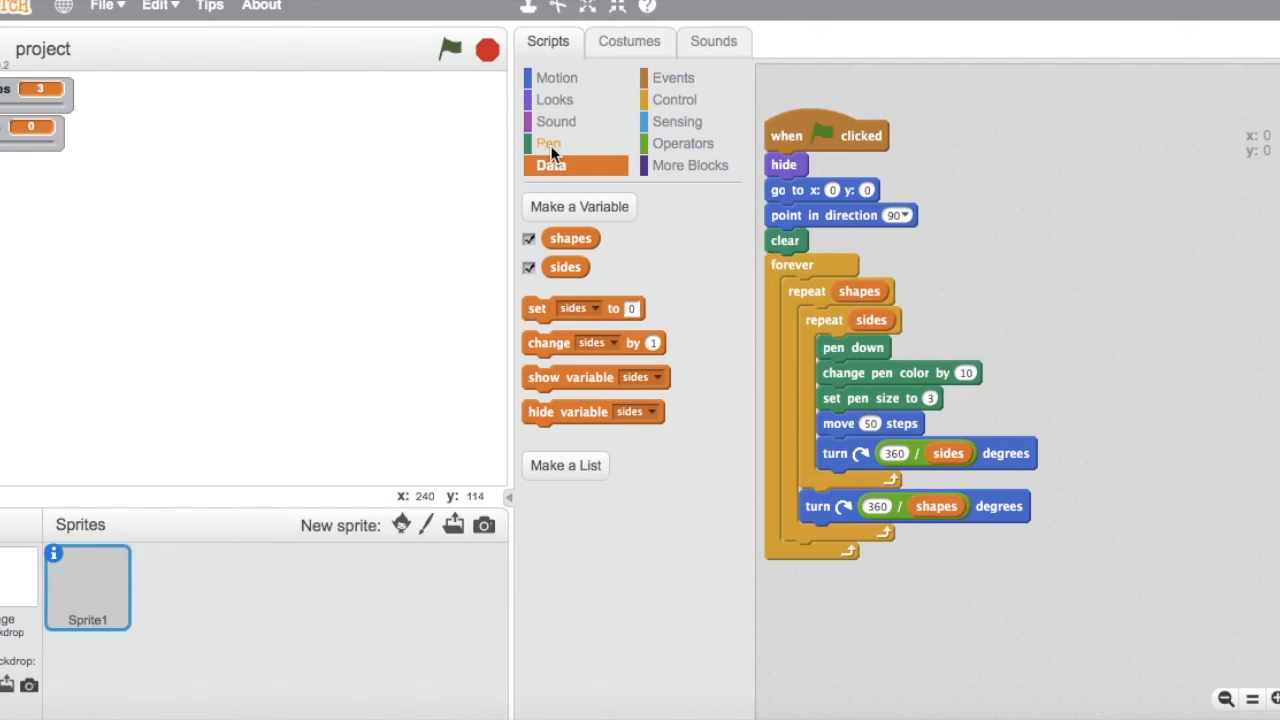
- Switch the palette to the Pen category with clear, stamp, pen down and pen colour blocks
{"action": "left_click", "coordinate": [548, 143]}
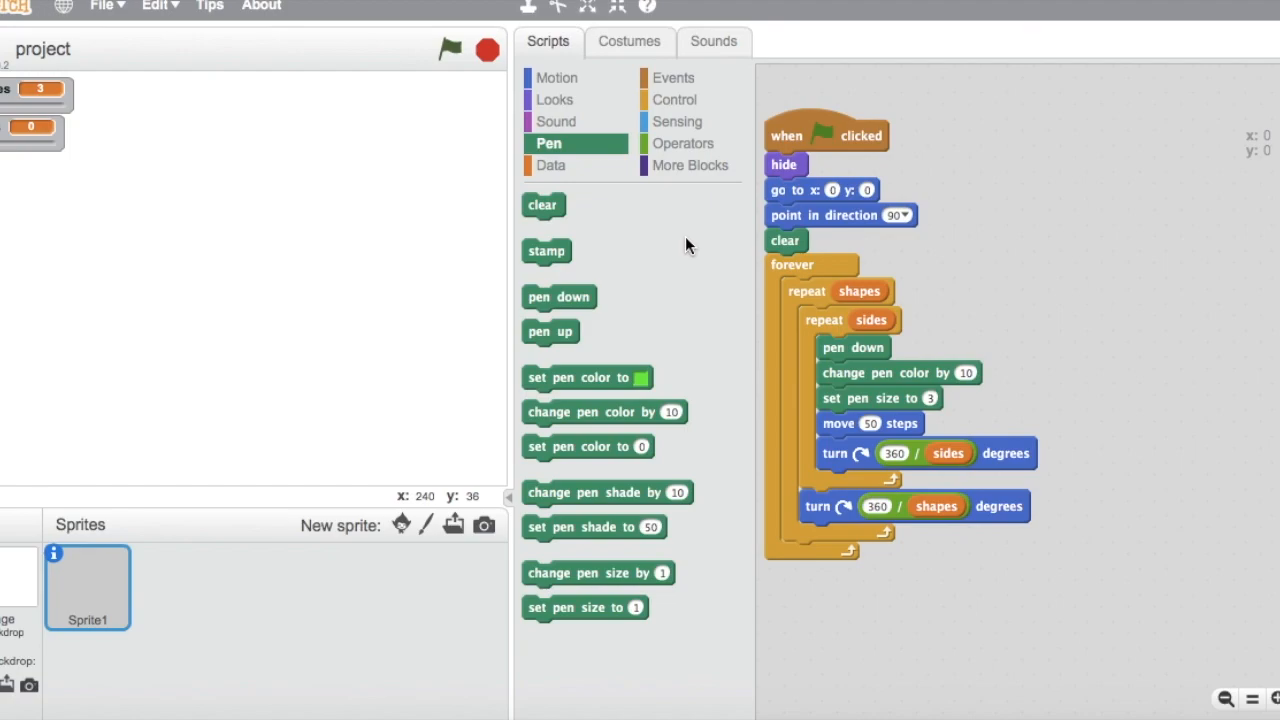
{"action": "mouse_move", "coordinate": [803, 280]}
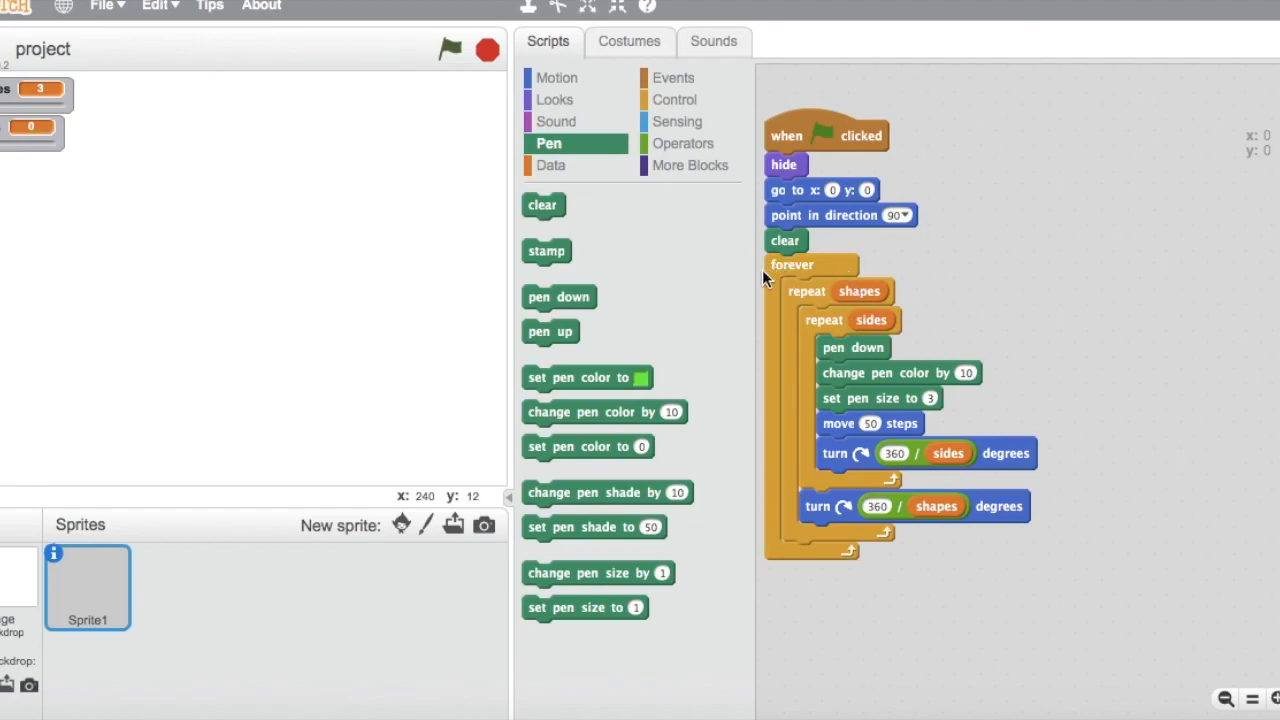
{"action": "mouse_move", "coordinate": [1015, 210]}
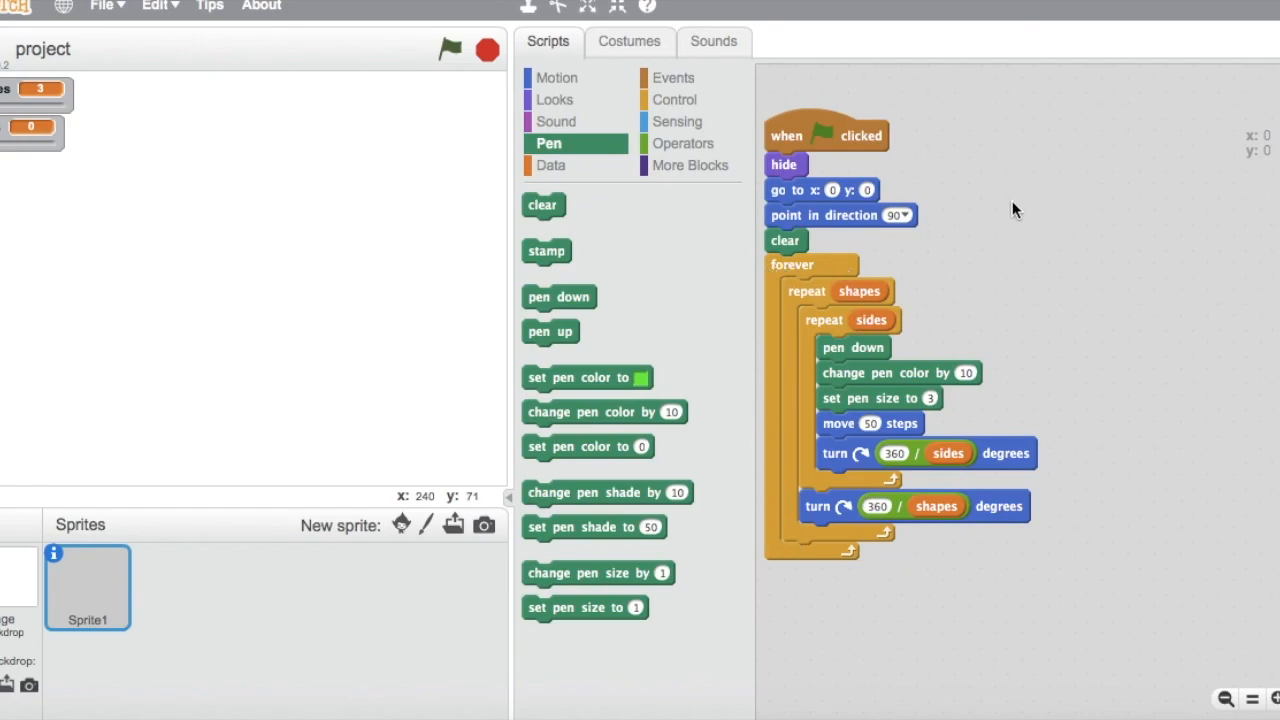
{"action": "mouse_move", "coordinate": [1073, 219]}
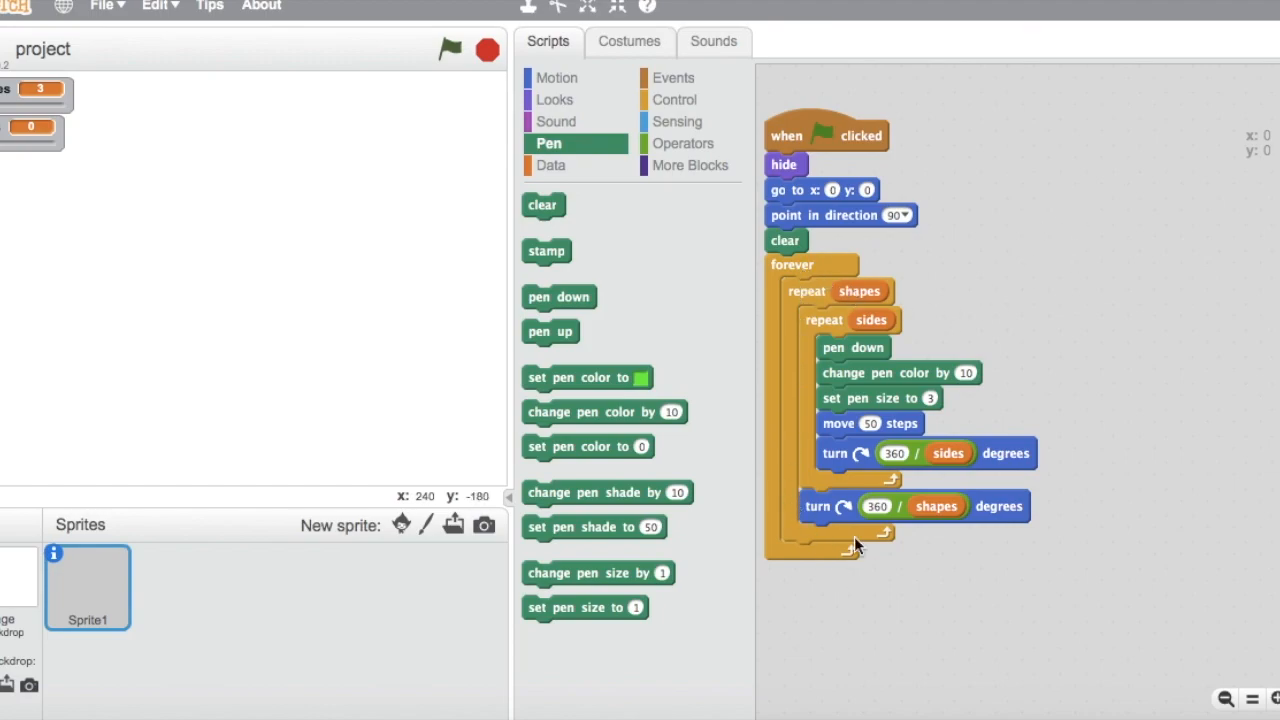
{"action": "mouse_move", "coordinate": [847, 500]}
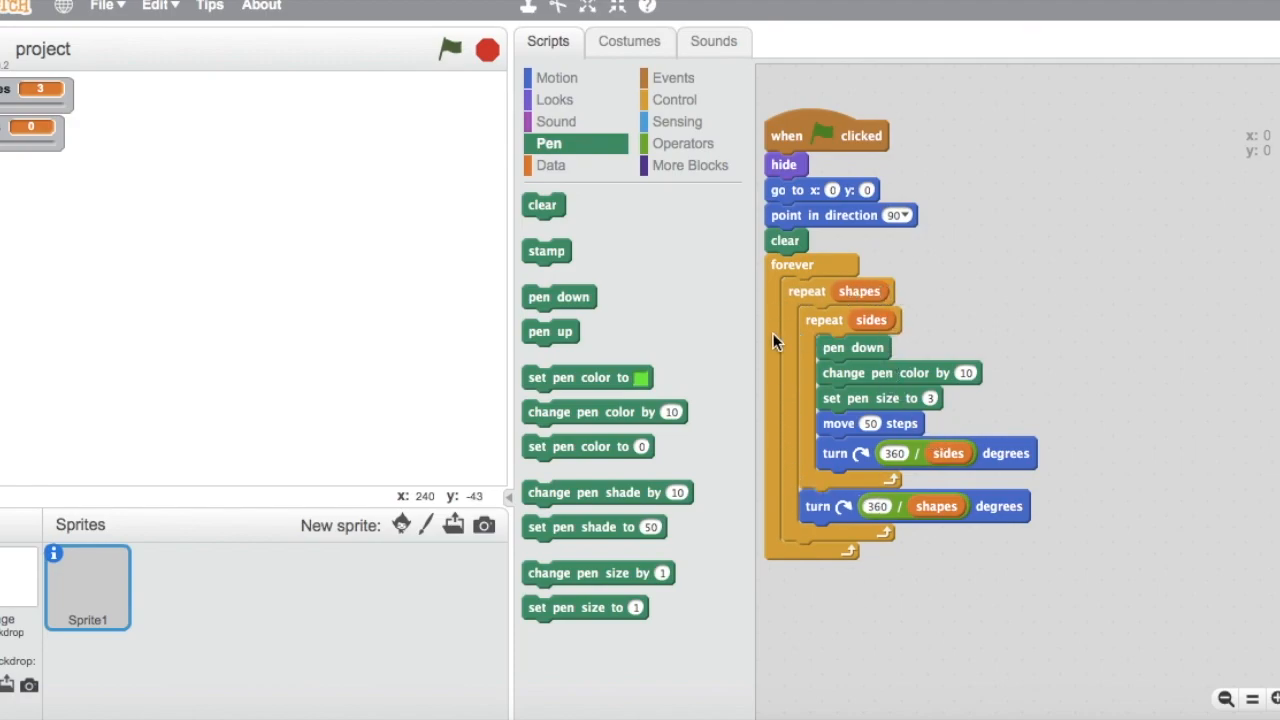
- Return to the Data category to list the 'shapes' and 'sides' variable blocks
{"action": "left_click", "coordinate": [551, 165]}
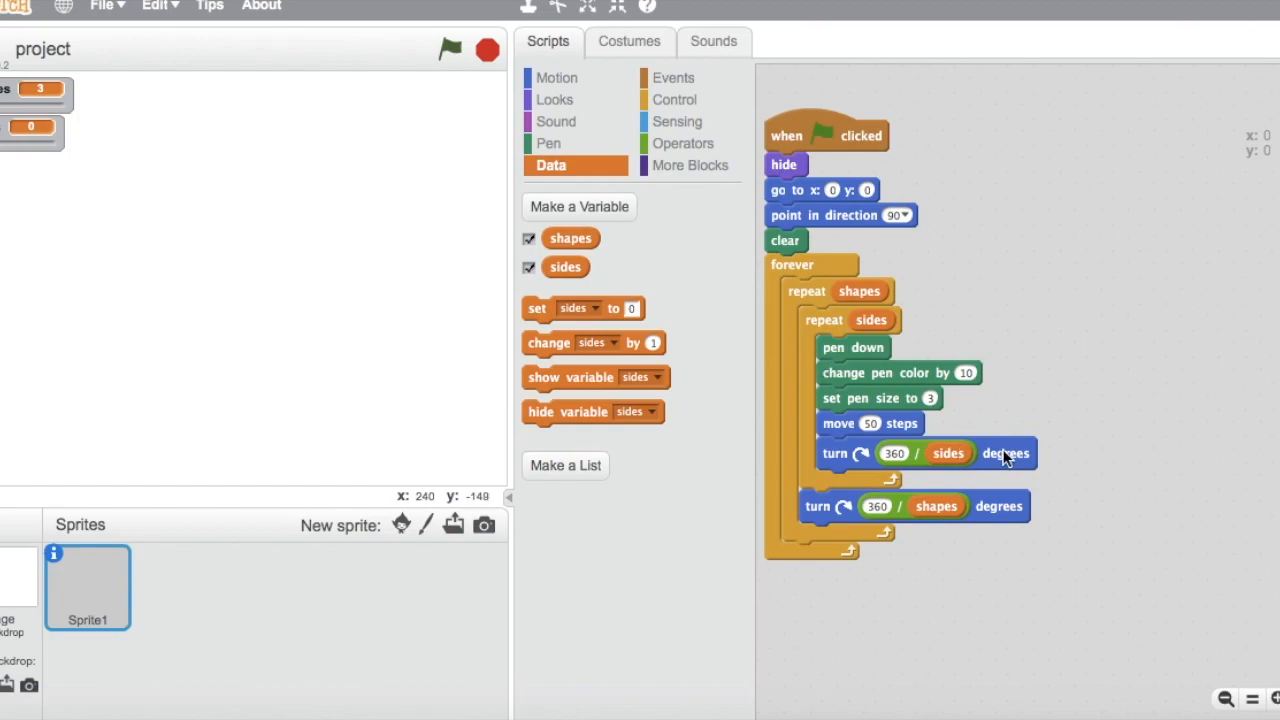
{"action": "mouse_move", "coordinate": [862, 378]}
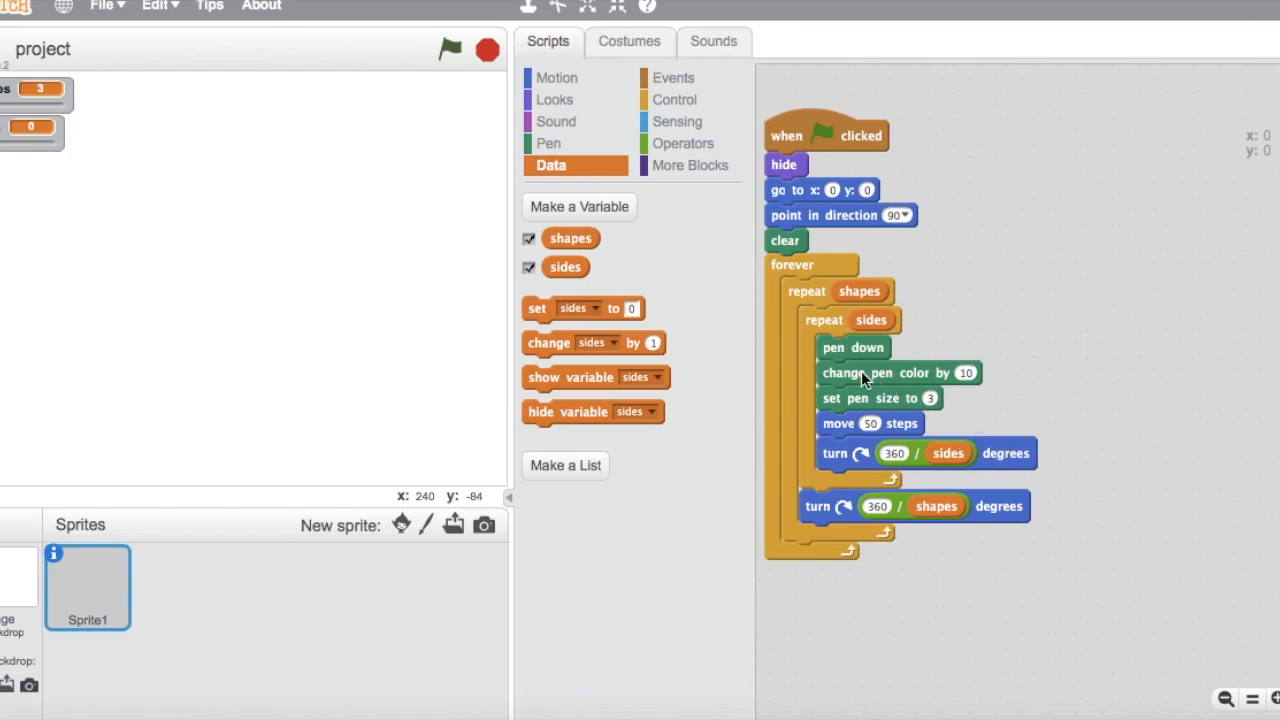
{"action": "mouse_move", "coordinate": [843, 358]}
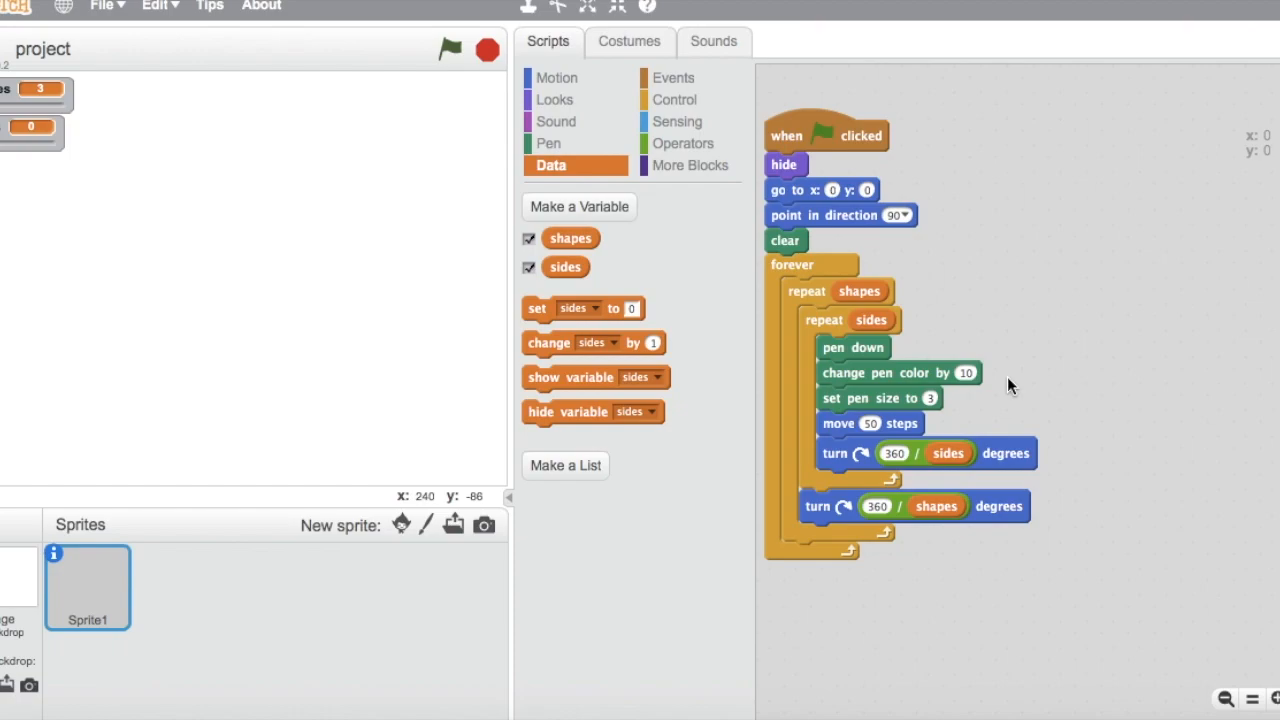
{"action": "mouse_move", "coordinate": [975, 388]}
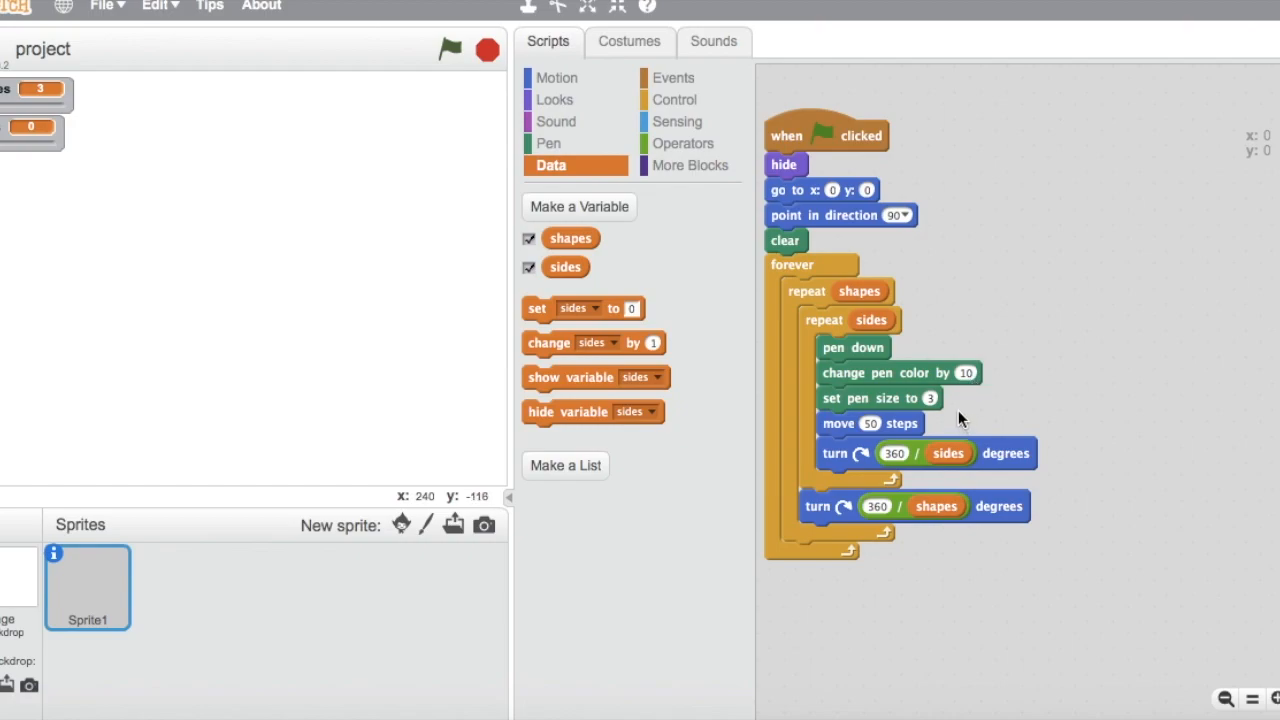
{"action": "mouse_move", "coordinate": [1015, 443]}
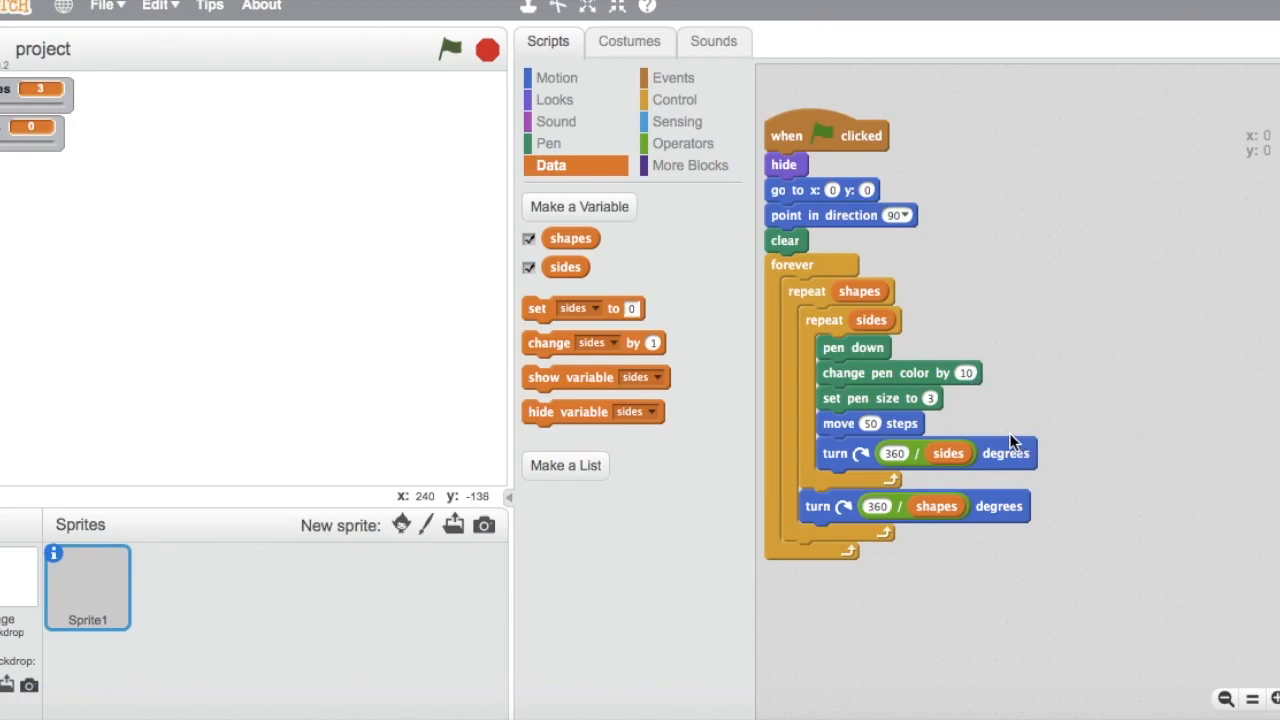
{"action": "mouse_move", "coordinate": [995, 452]}
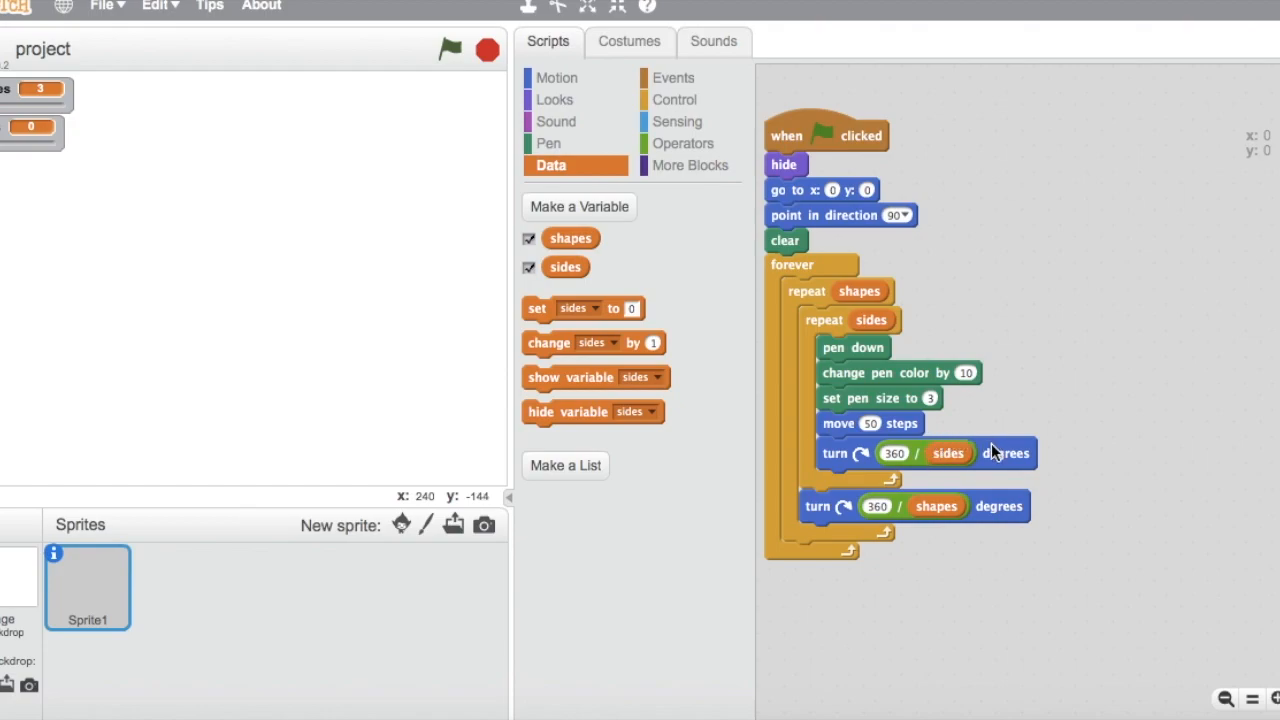
{"action": "mouse_move", "coordinate": [1000, 445]}
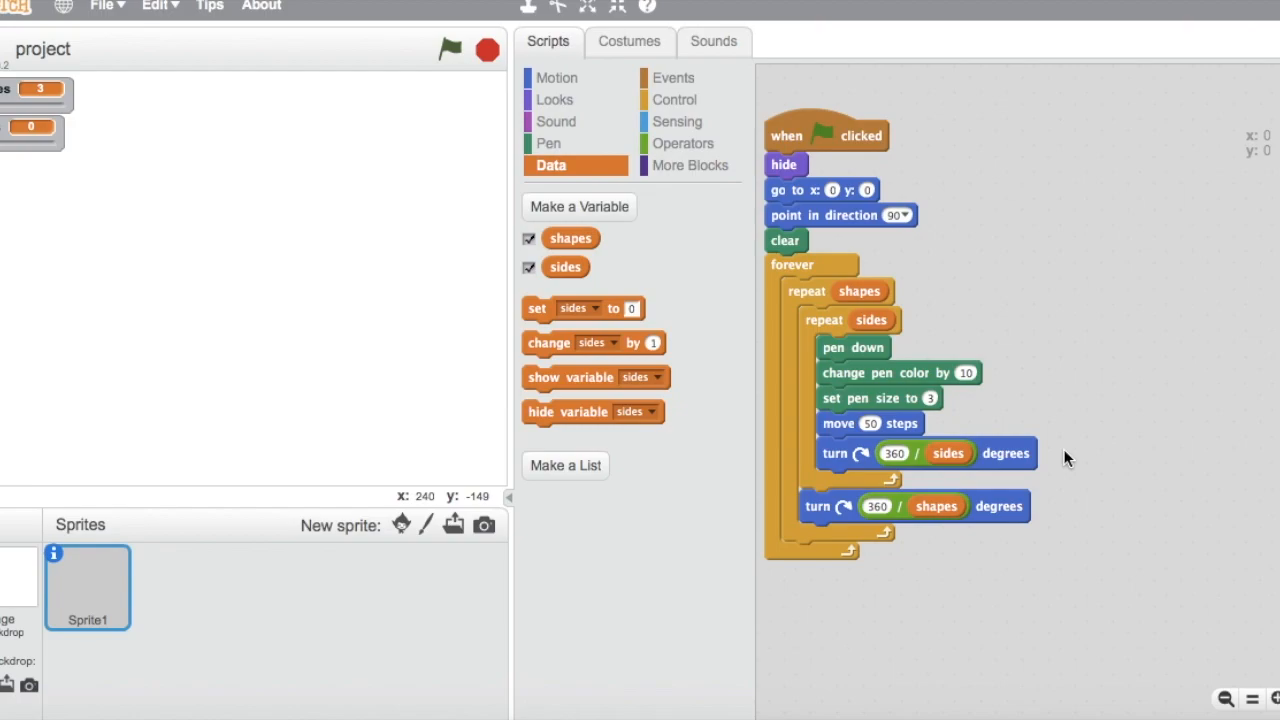
{"action": "mouse_move", "coordinate": [1055, 510]}
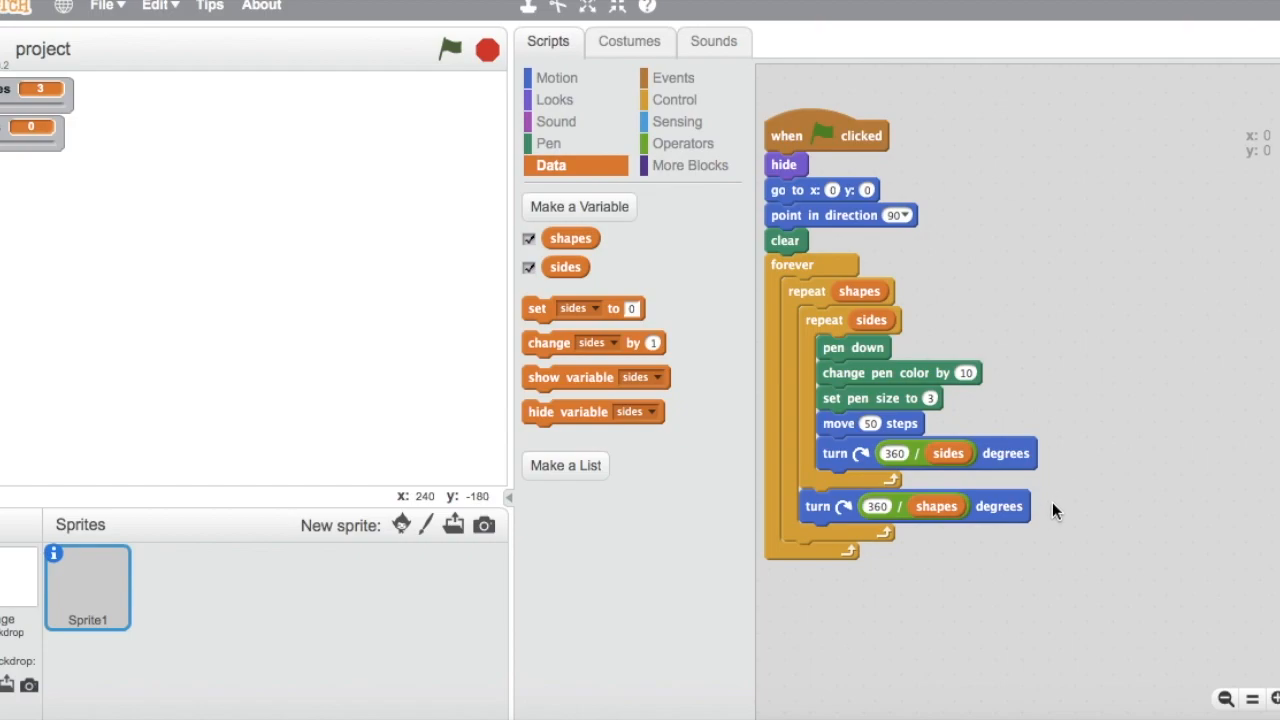
{"action": "mouse_move", "coordinate": [1050, 525]}
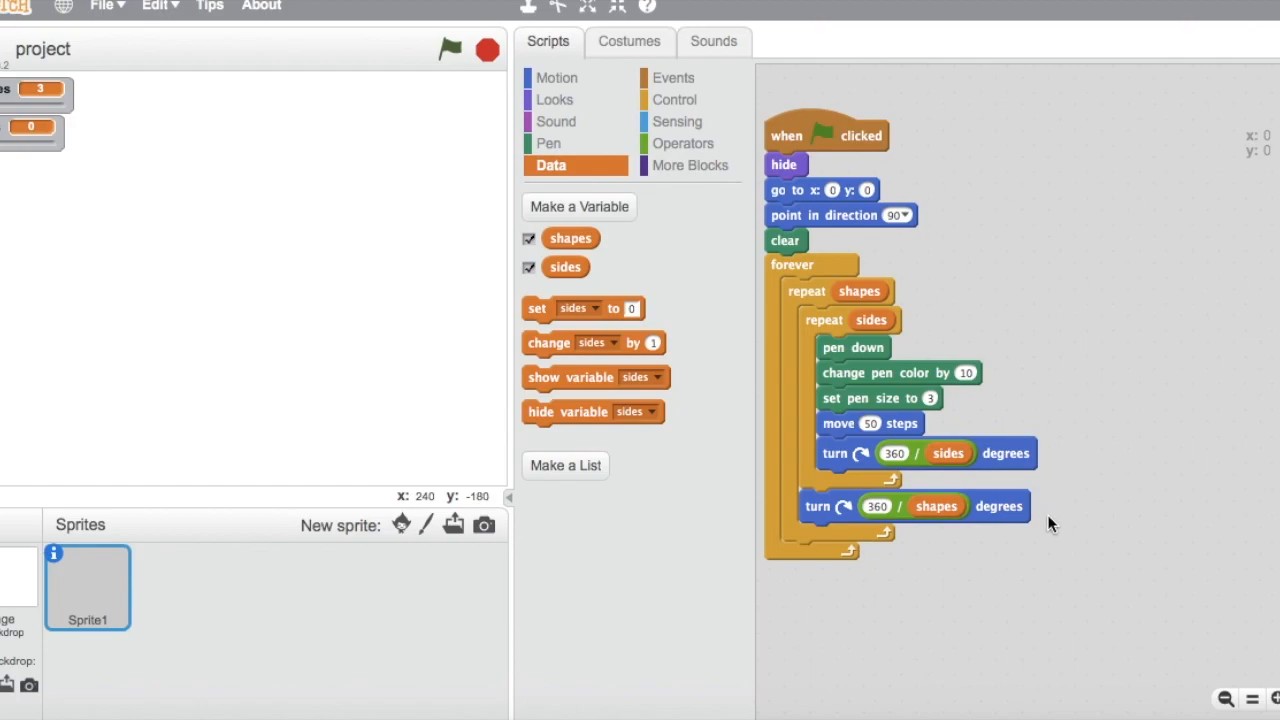